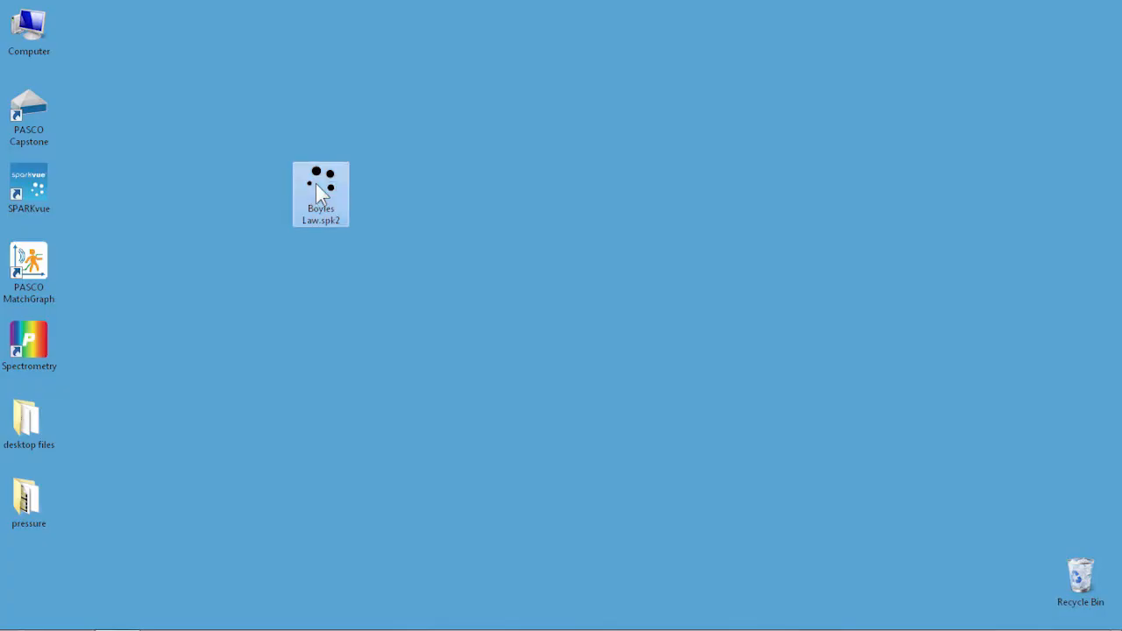
# - Open Boyles Law.spk2 from the desktop and maximize the SPARKvue window
pyautogui.doubleClick(321, 184)
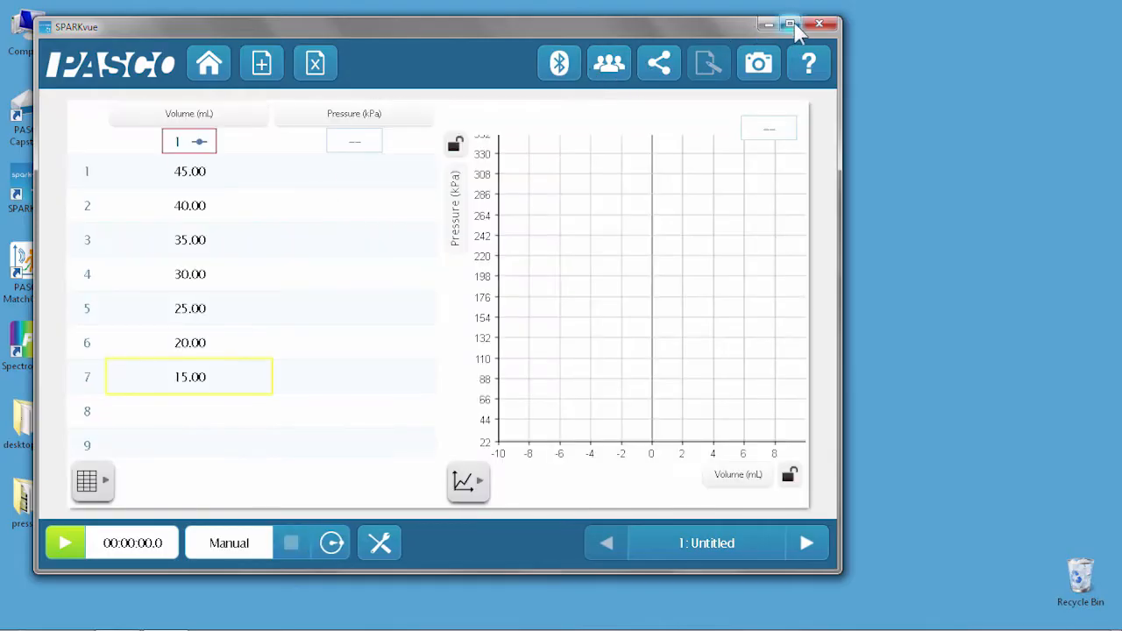
pyautogui.click(790, 24)
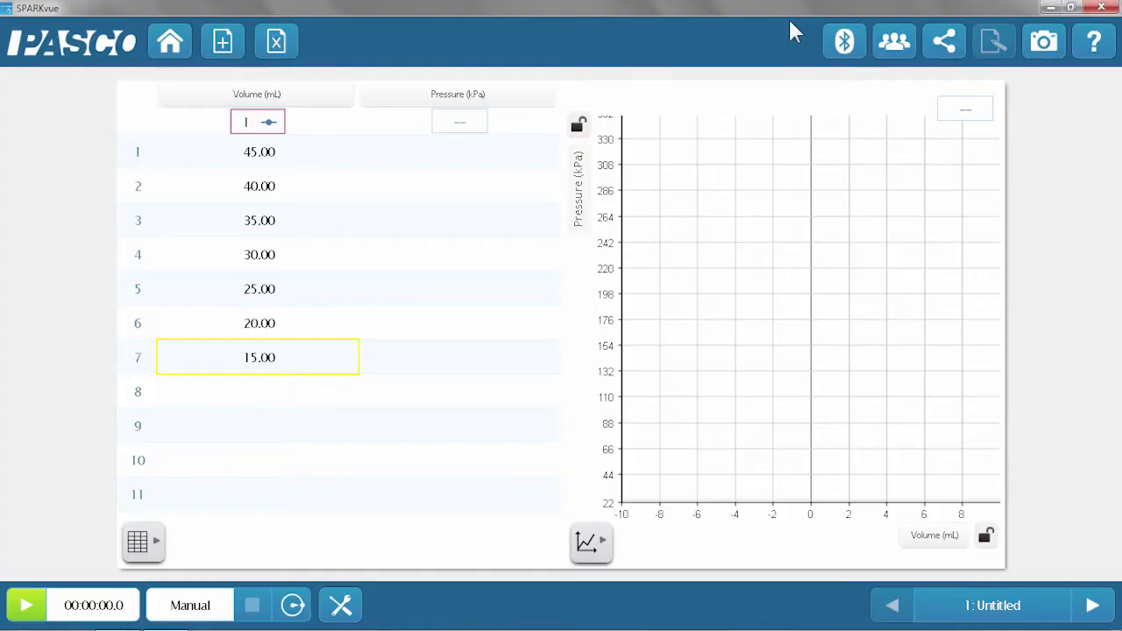
pyautogui.moveTo(252, 605)
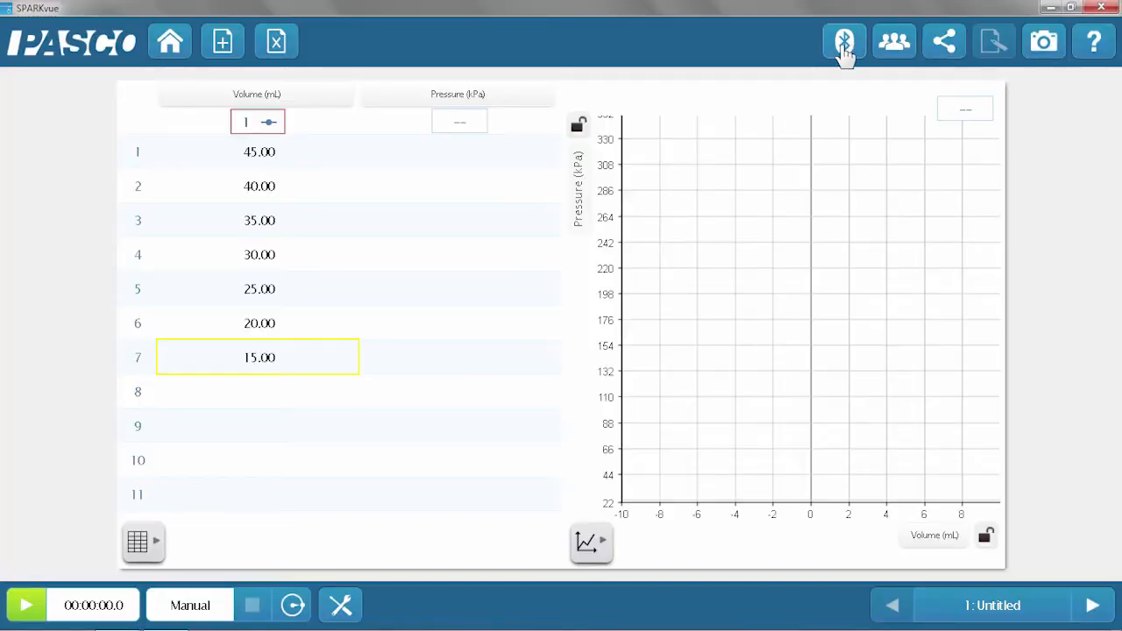
pyautogui.moveTo(843, 41)
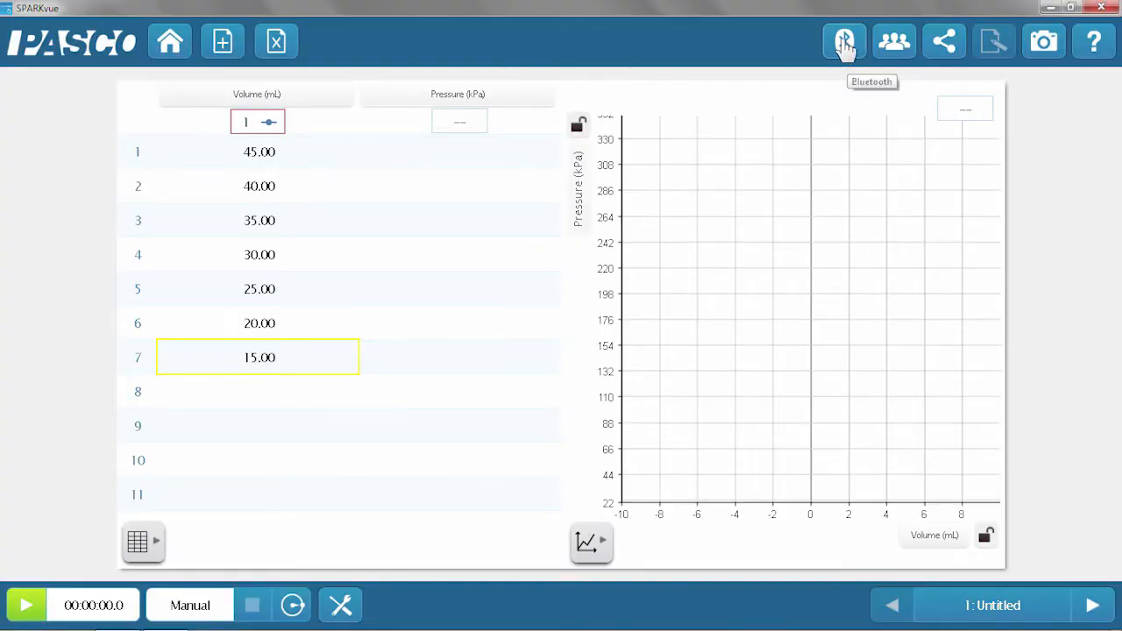
# - Connect the wireless Pressure 052-051 sensor through the Bluetooth device list
pyautogui.click(843, 41)
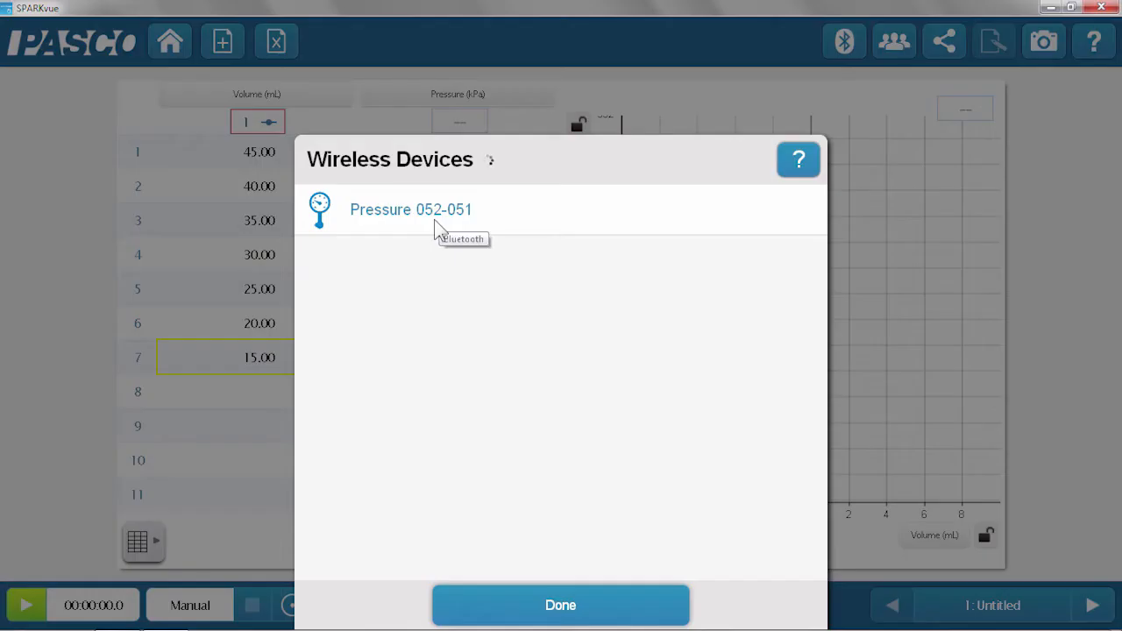
pyautogui.click(410, 209)
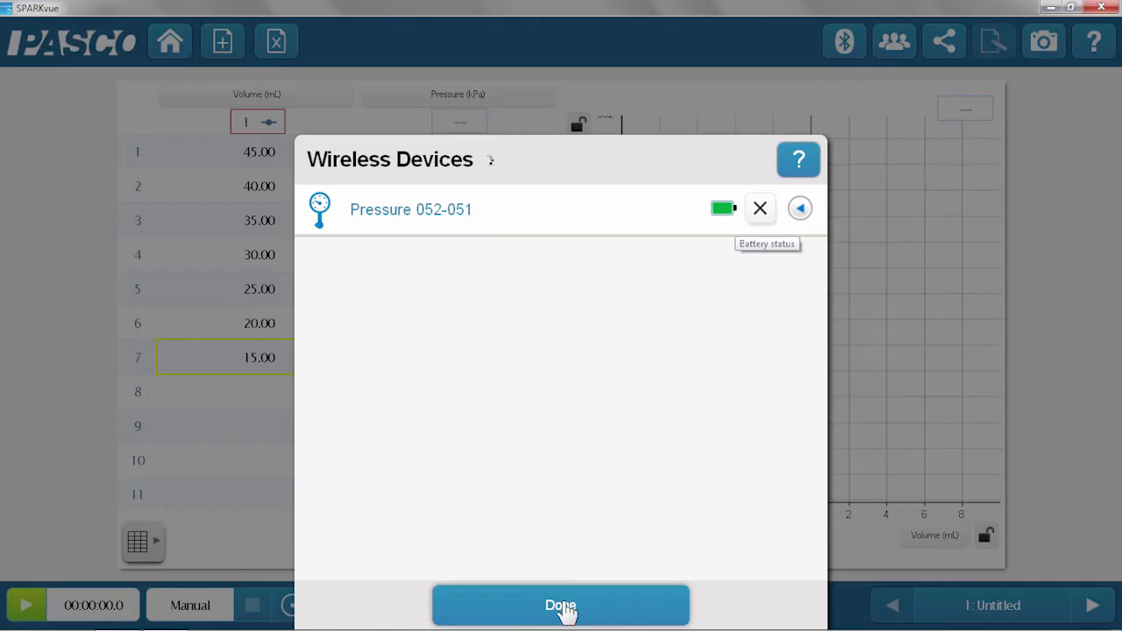
pyautogui.click(560, 605)
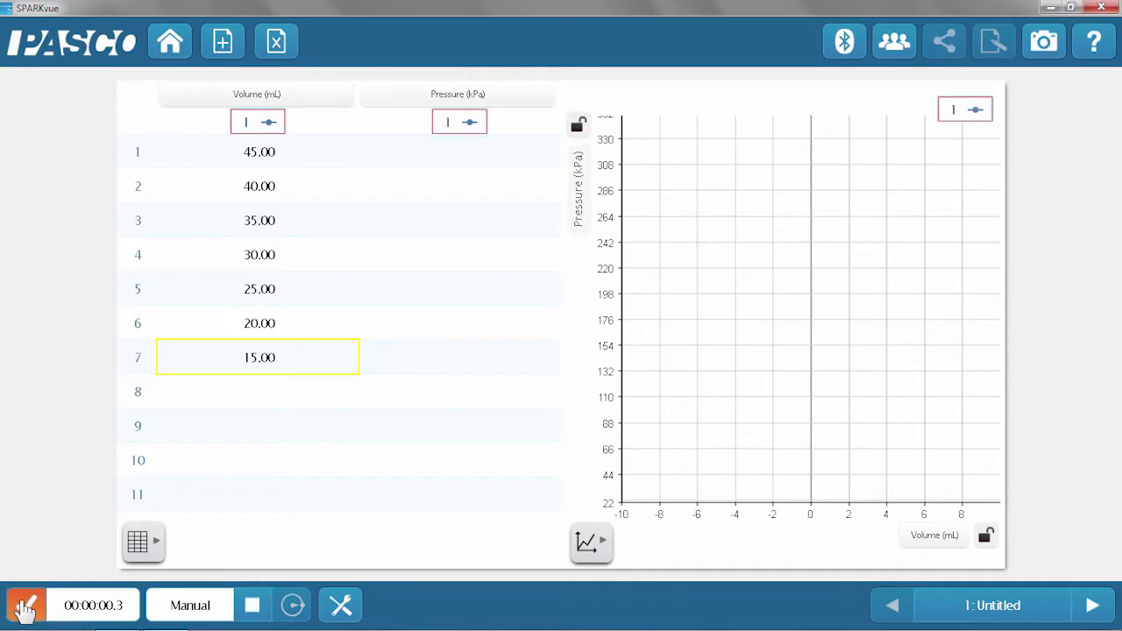
# - Record pressures for the seven volumes, 82.2 to 219.3 kPa, in manual sampling
pyautogui.click(25, 605)
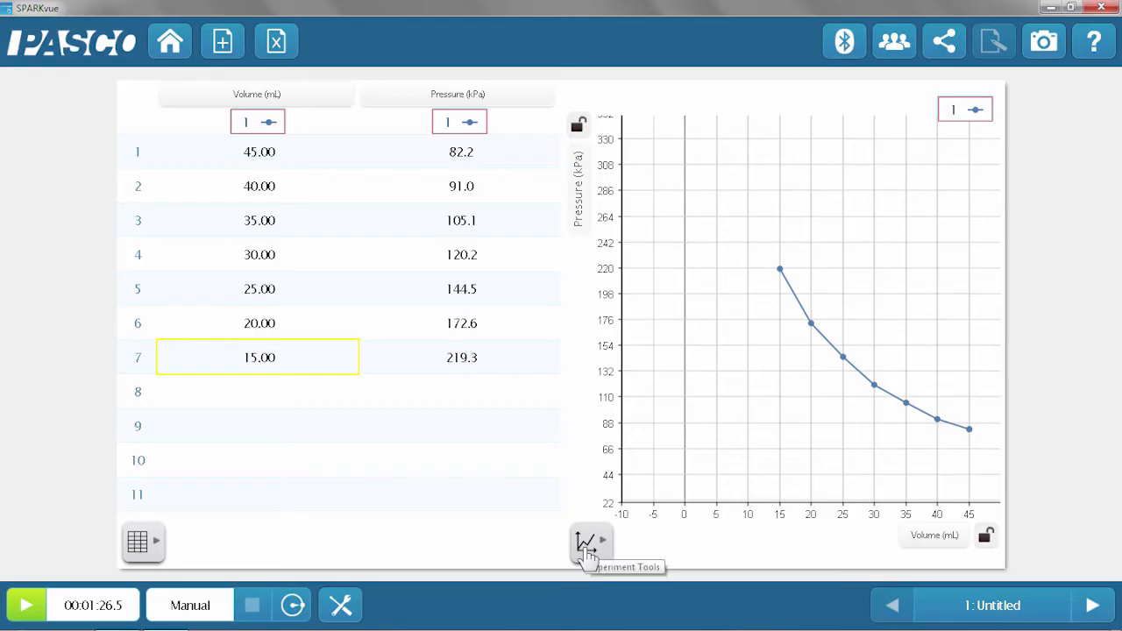
pyautogui.click(588, 542)
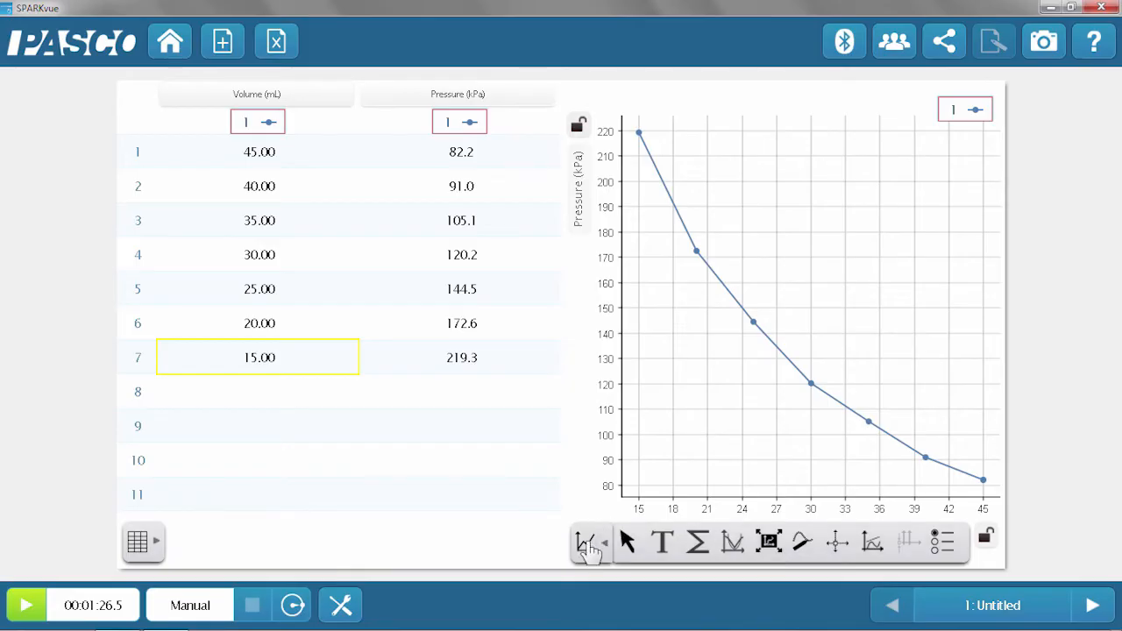
# - Go to page 2, graphing pressure against inverse volume
pyautogui.click(1091, 604)
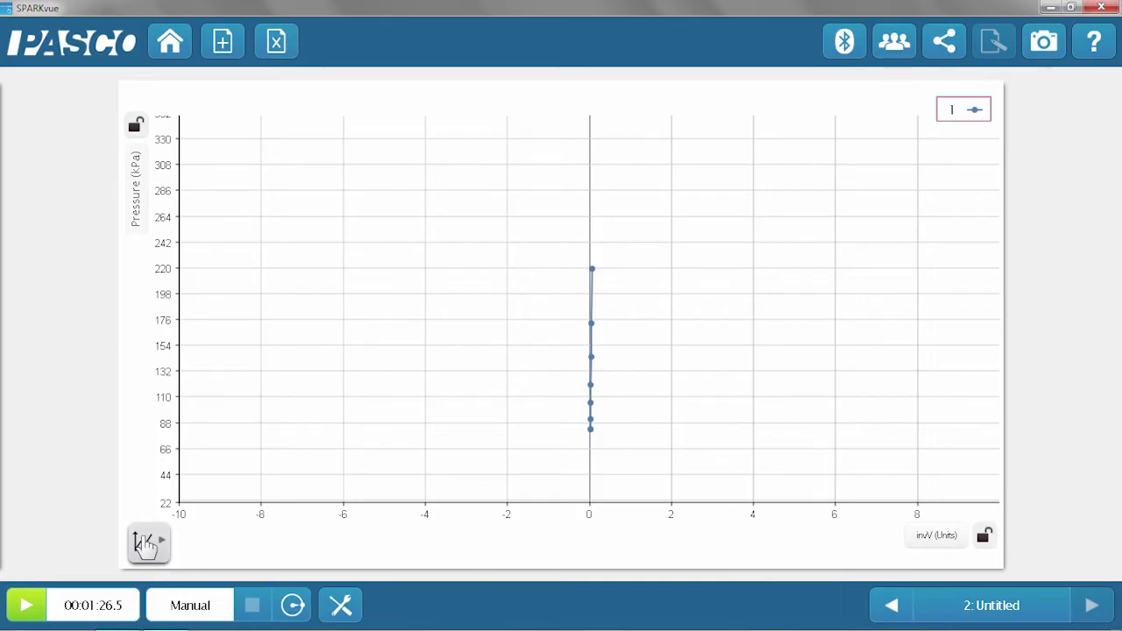
# - Scale the pressure vs inverse volume graph to fit its 82–219 kPa data
pyautogui.click(147, 542)
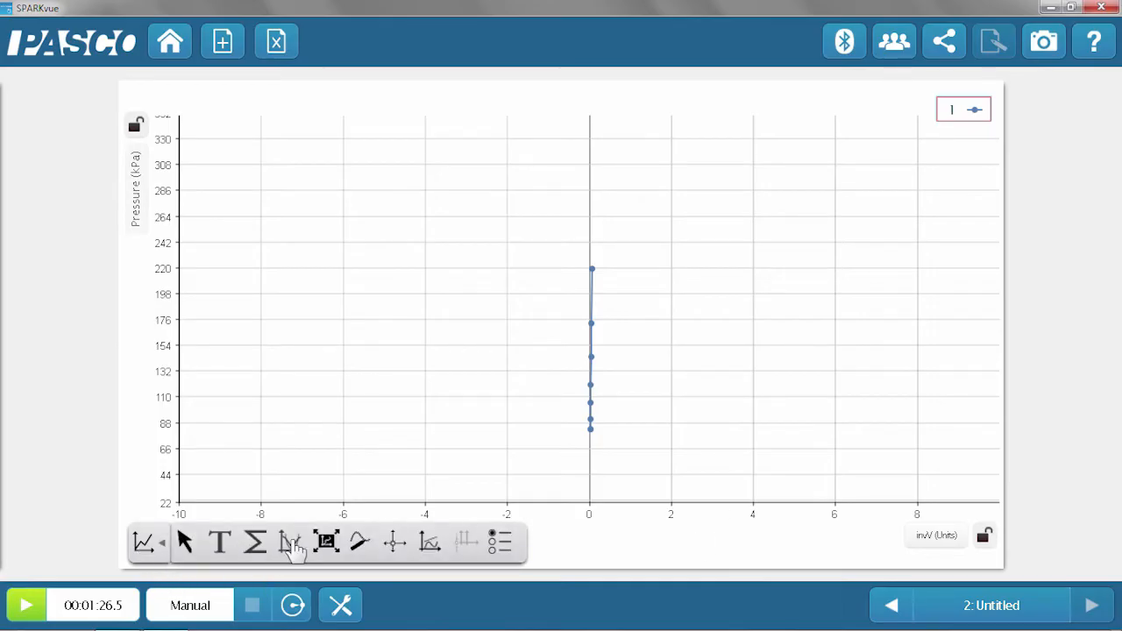
pyautogui.click(326, 542)
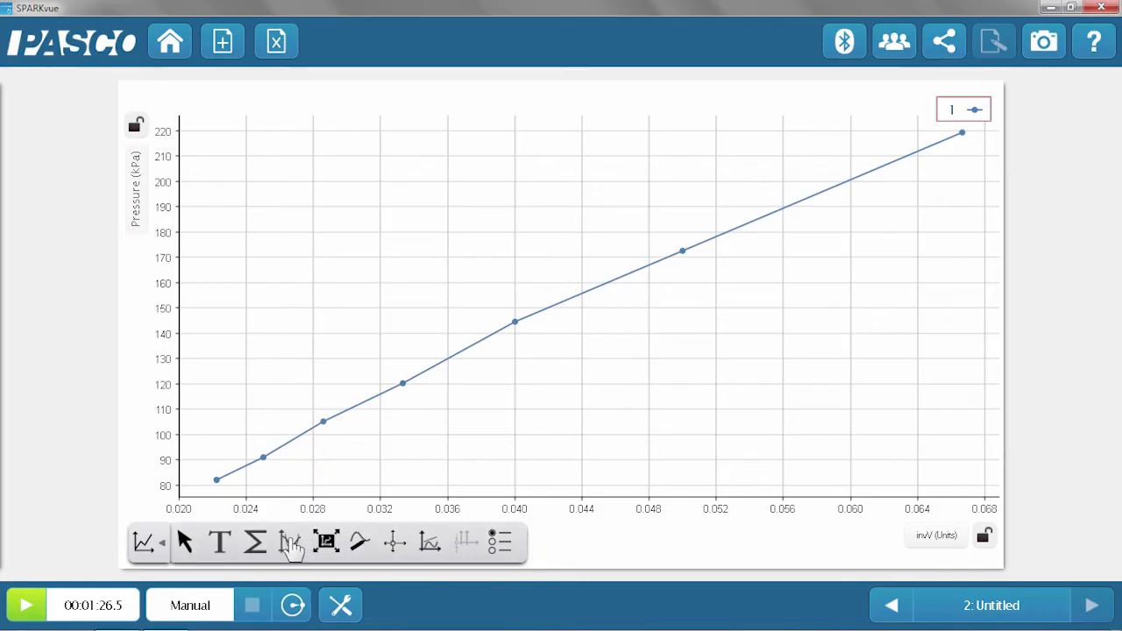
# - Apply a Linear Fit (slope 3100, r = 0.998) and drag its results box aside
pyautogui.click(290, 542)
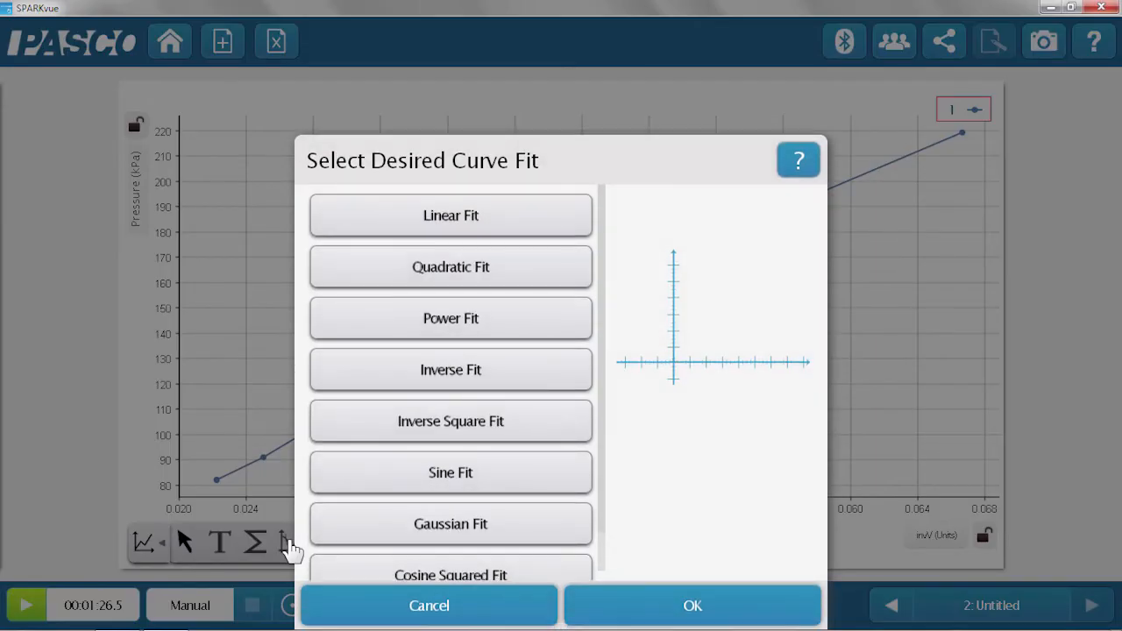
pyautogui.moveTo(439, 219)
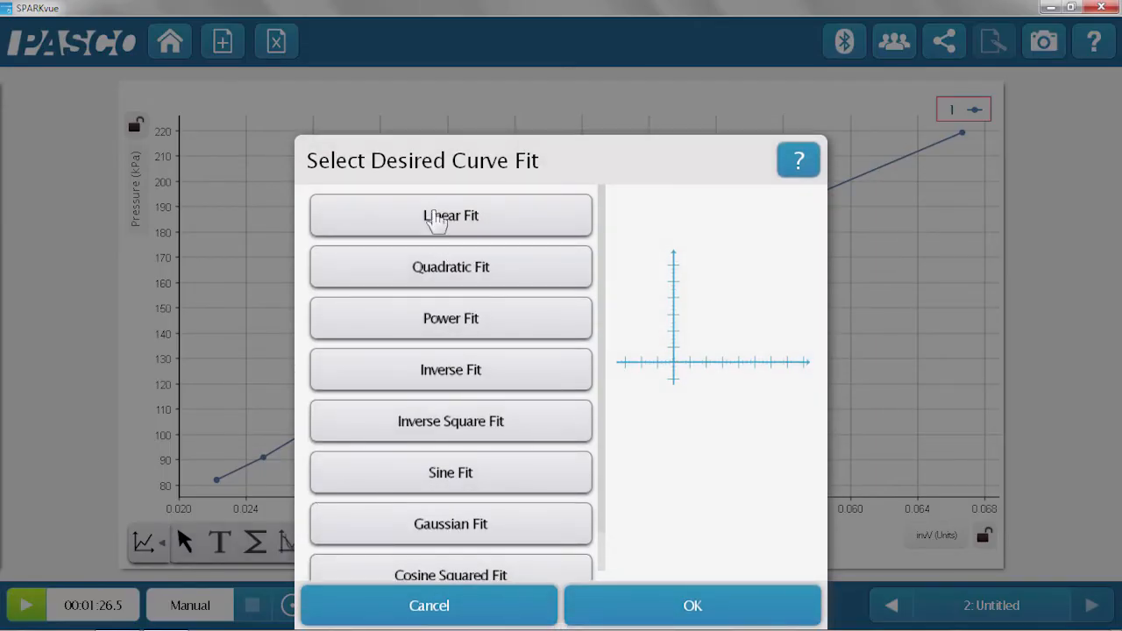
pyautogui.click(451, 216)
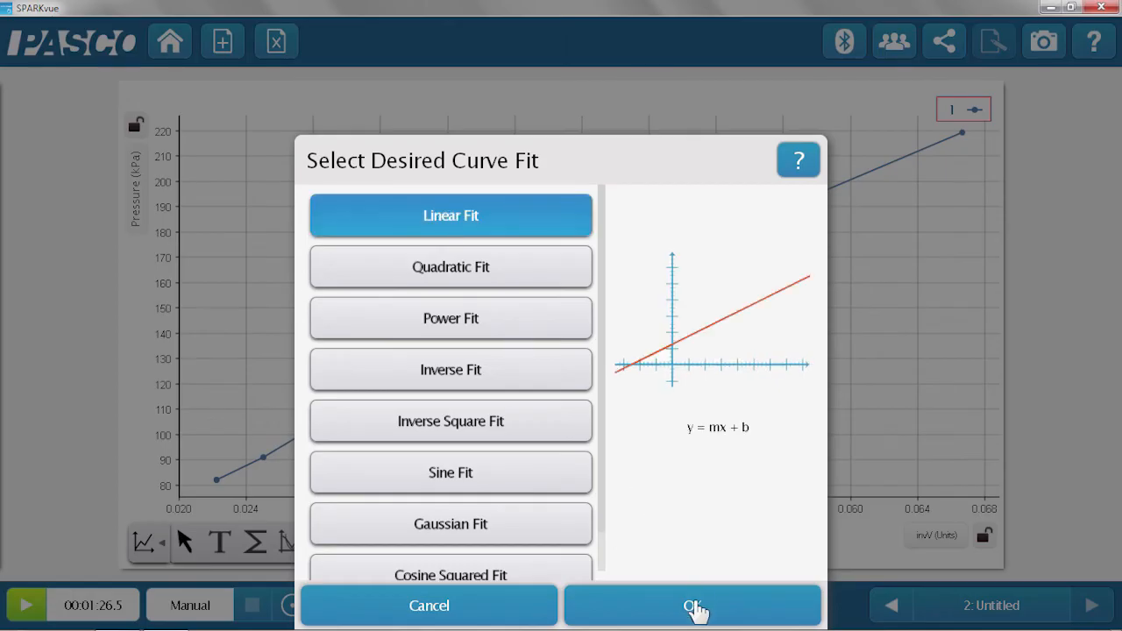
pyautogui.click(693, 604)
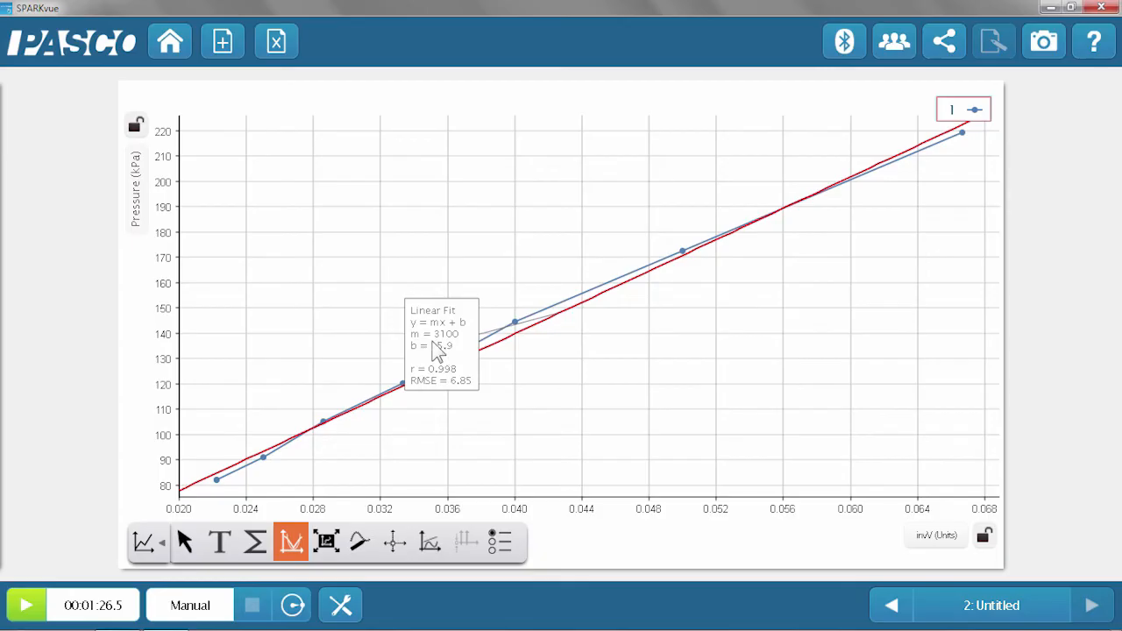
pyautogui.moveTo(441, 344); pyautogui.dragTo(782, 359)
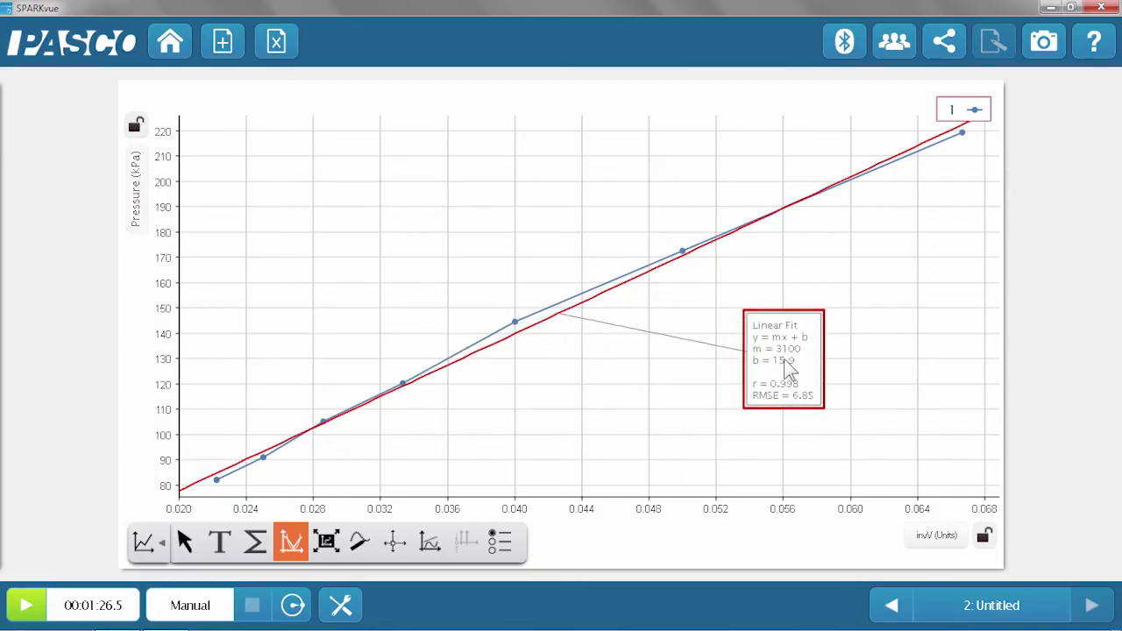